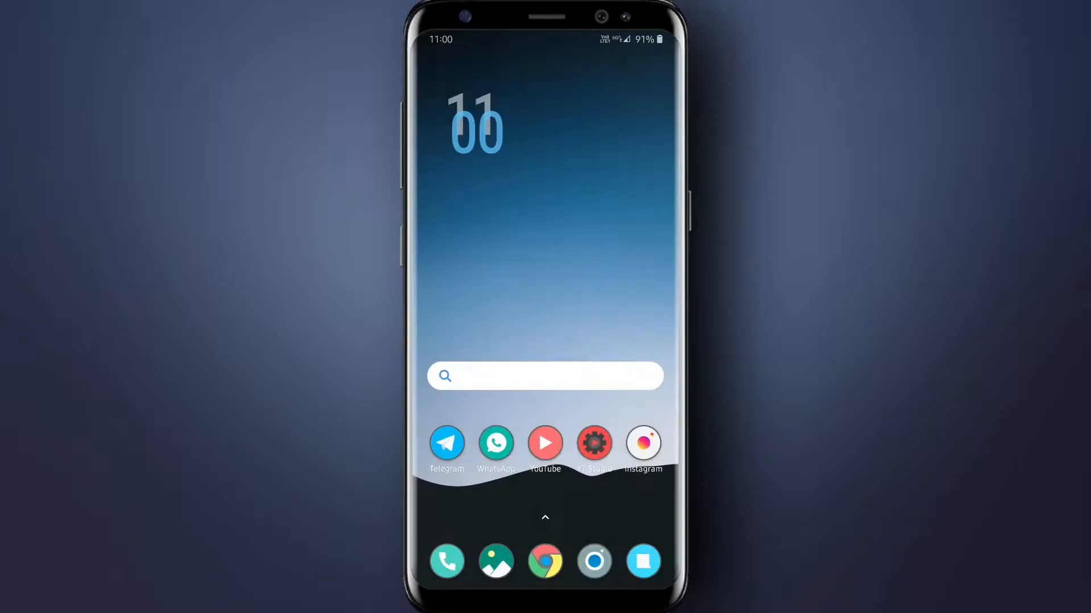
Open the app drawer to show all installed apps.
click(446, 560)
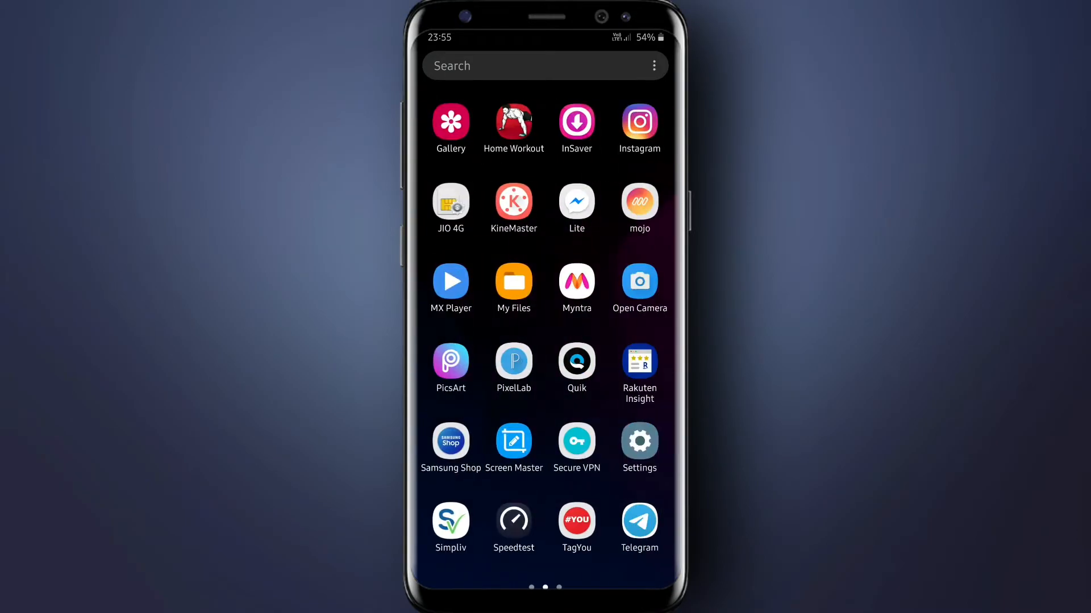
Browse My Files internal storage down to the Android Q Pack themes folder.
click(513, 282)
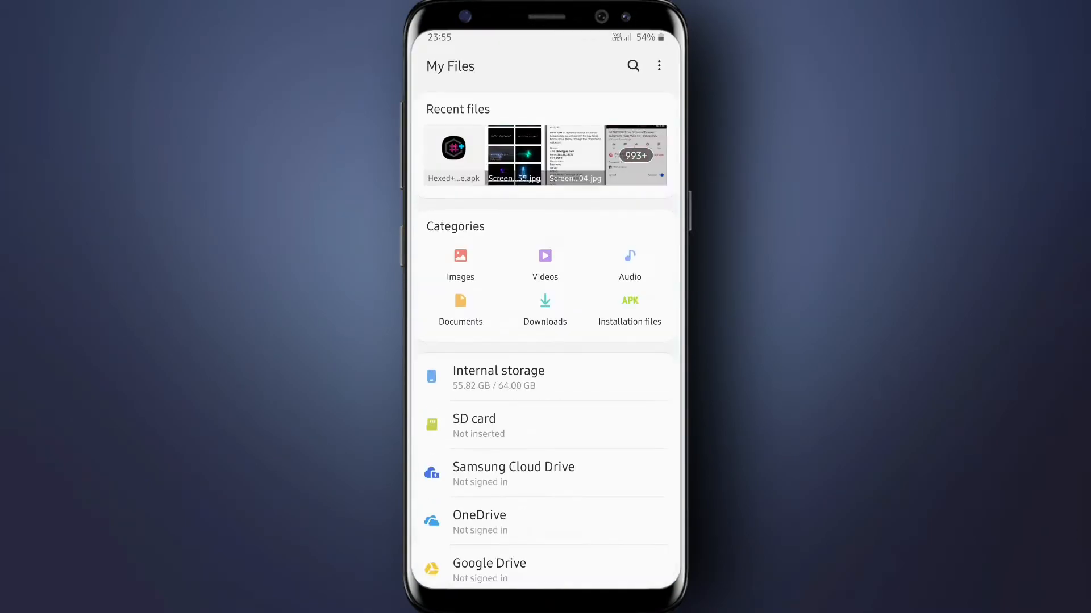
click(498, 377)
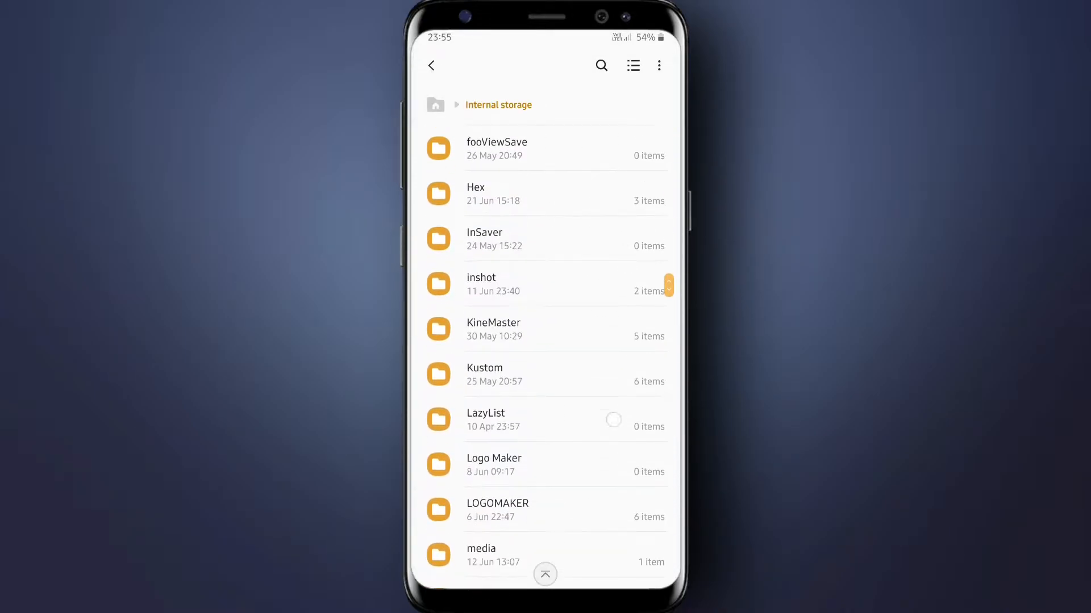
scroll(down, 3)
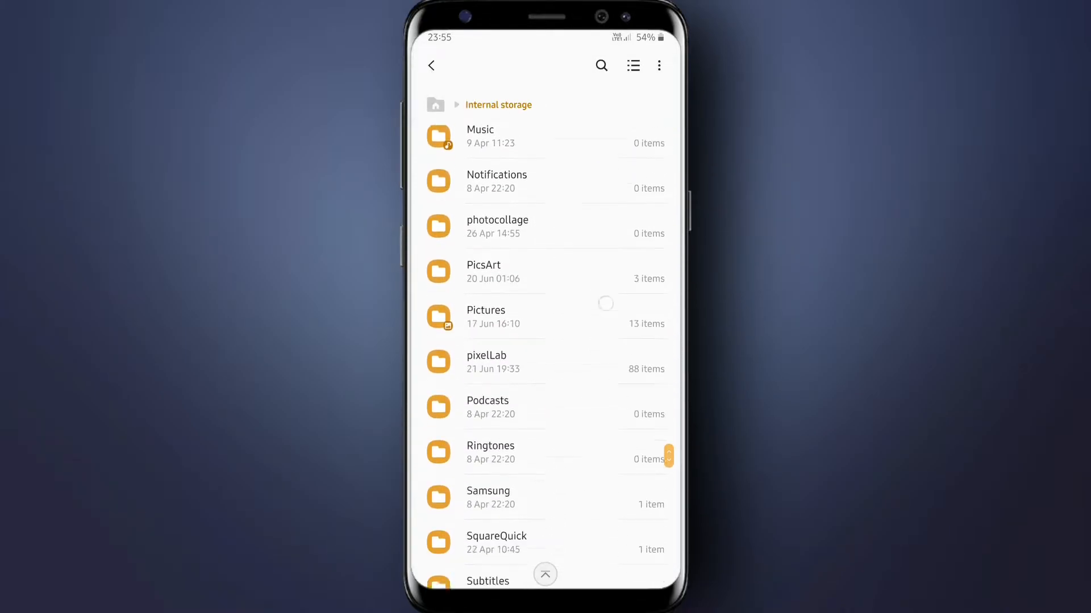
scroll(down, 3)
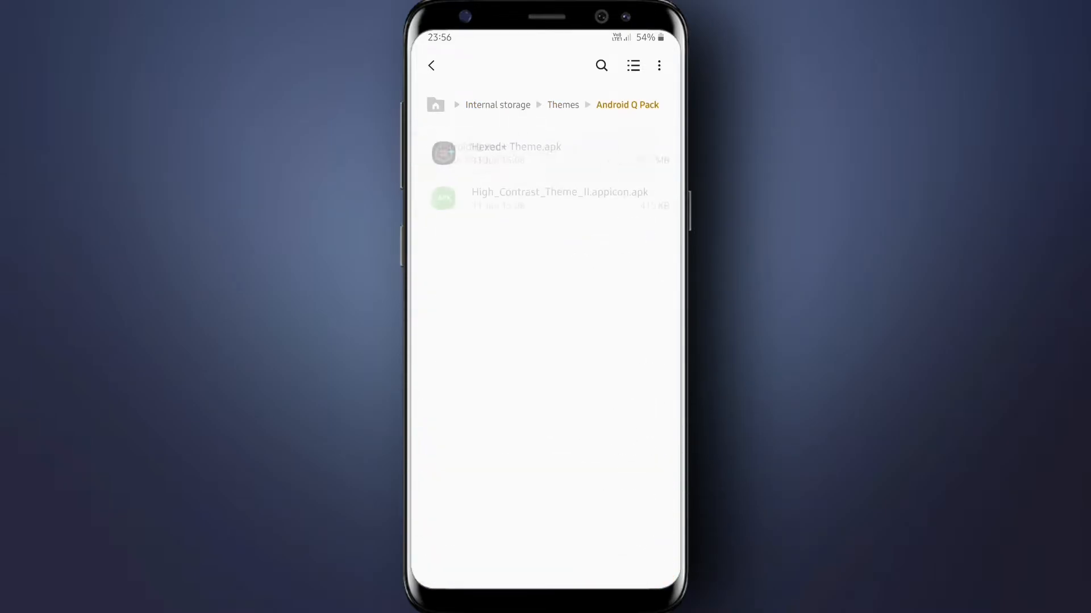
Install the #HEXED+ Theme APK and dismiss the app installed message.
click(512, 153)
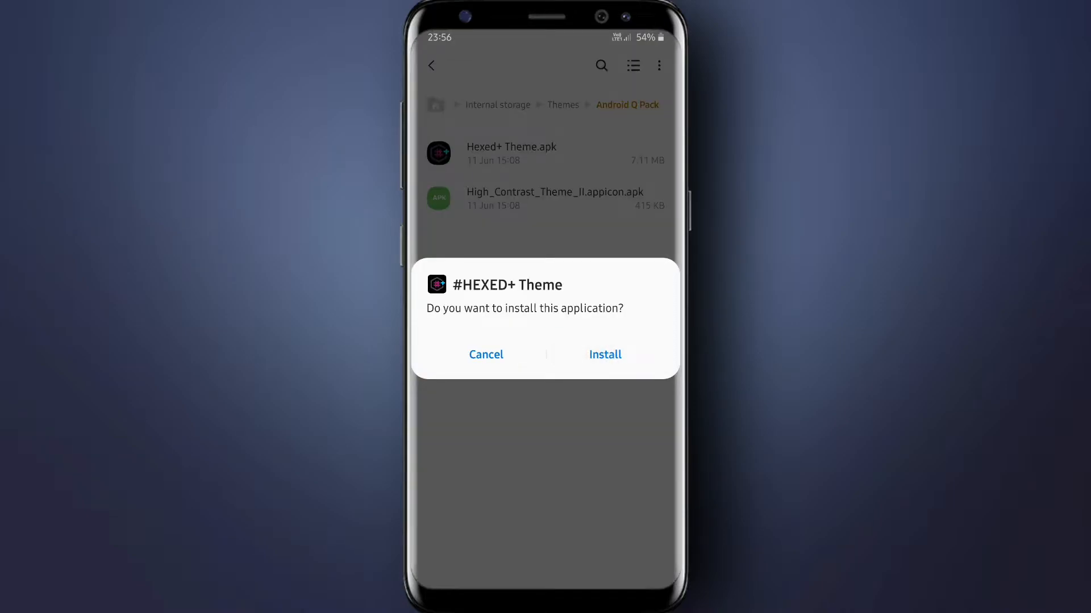
click(603, 355)
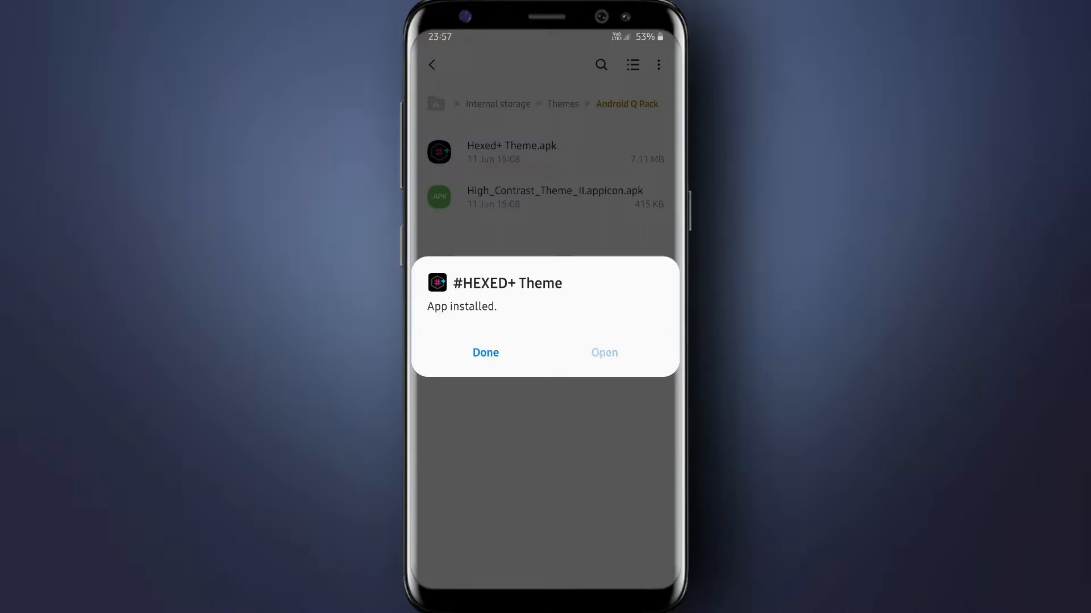
click(485, 353)
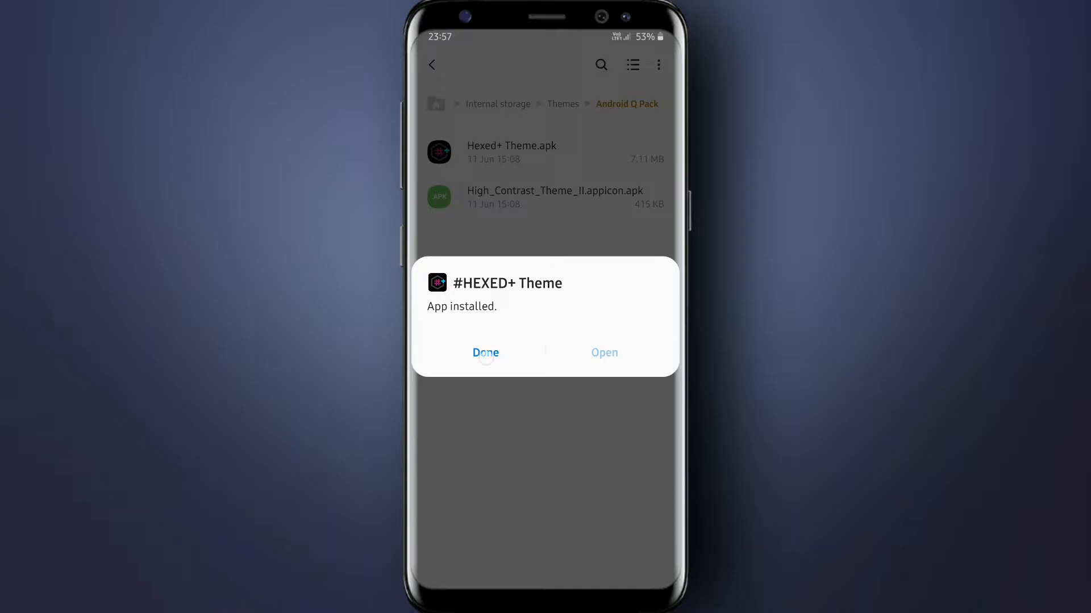
click(485, 352)
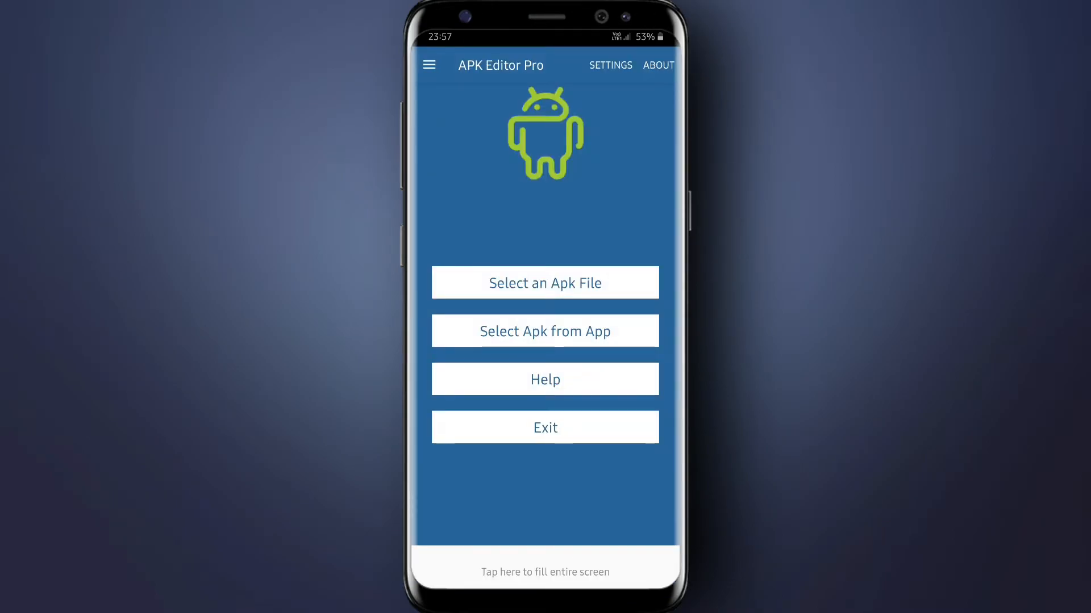
Pick High_Contrast_Theme_II.appicon.apk from Android Q Pack and build it into gen_signed.apk.
click(544, 283)
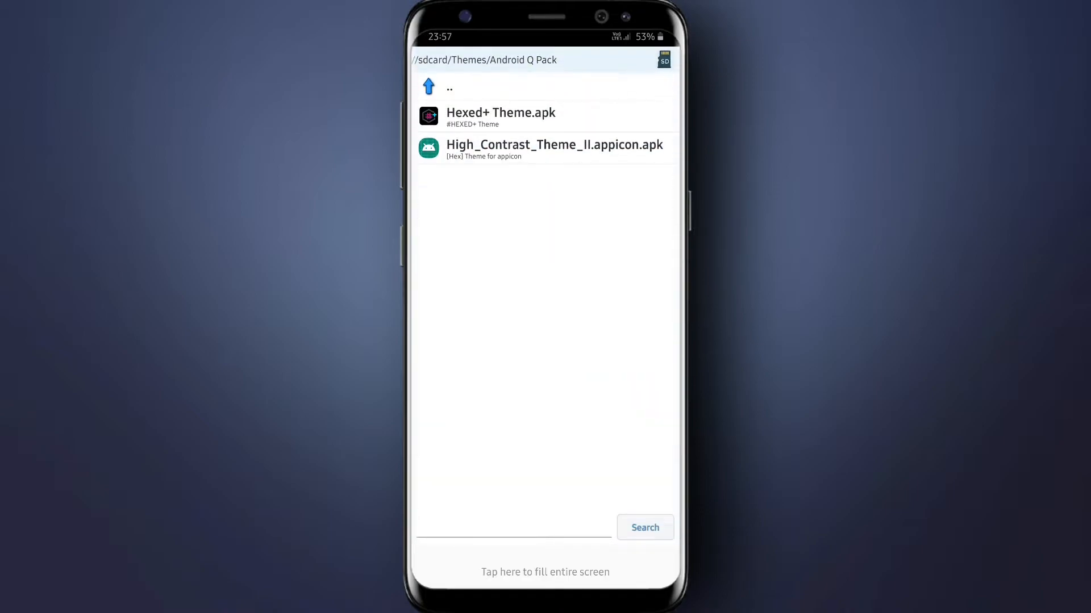
click(448, 87)
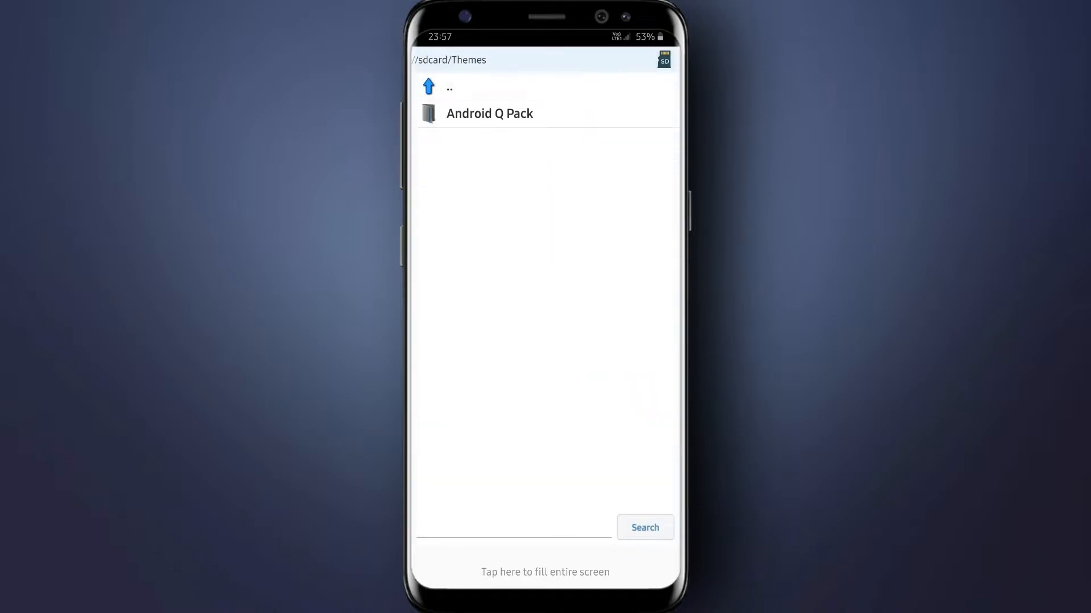
click(488, 114)
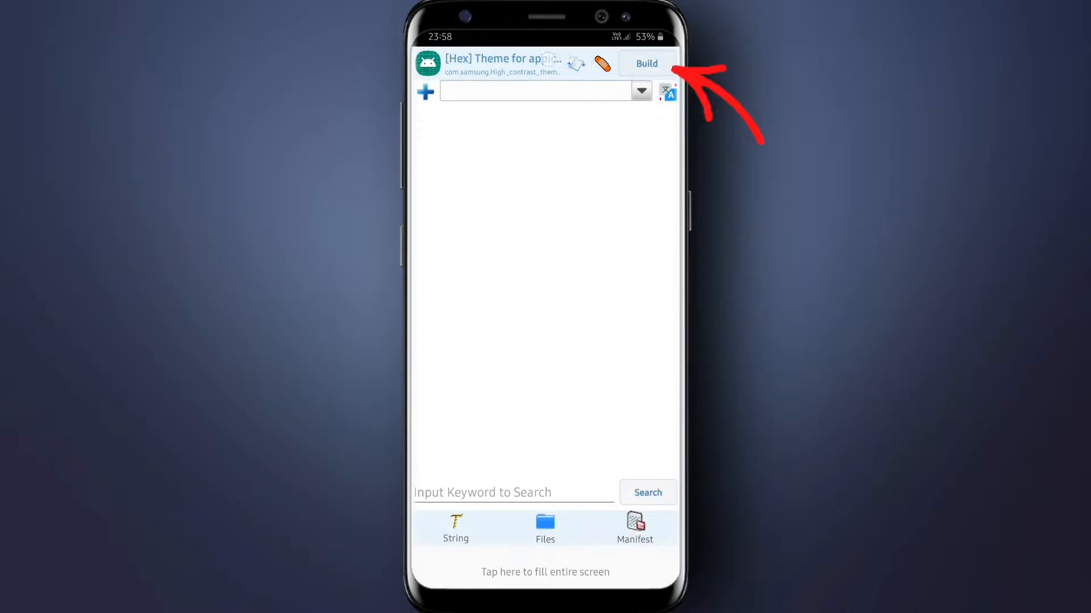
click(645, 64)
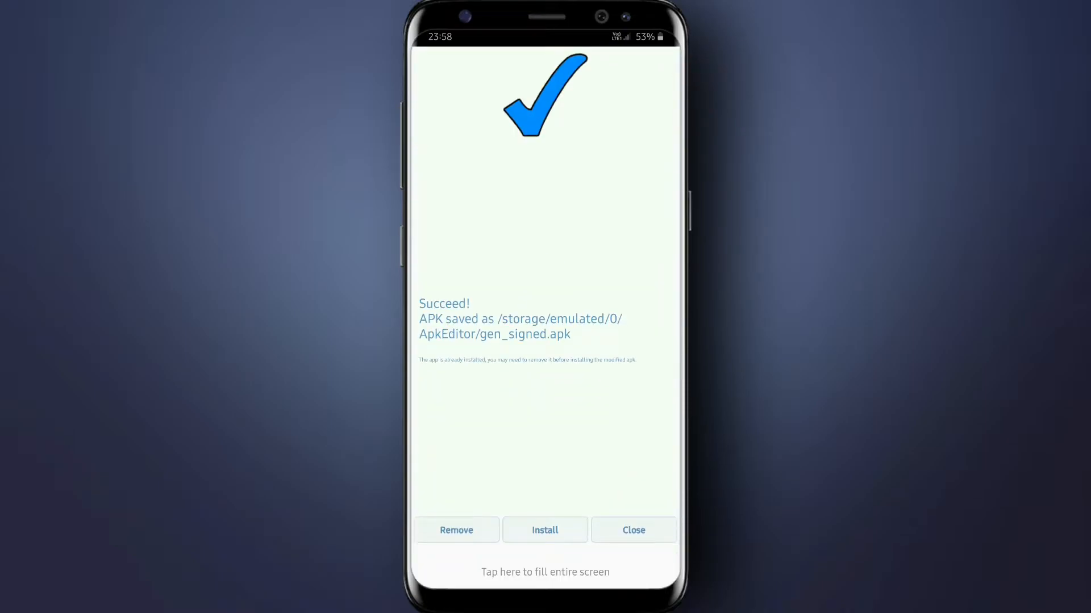
click(632, 531)
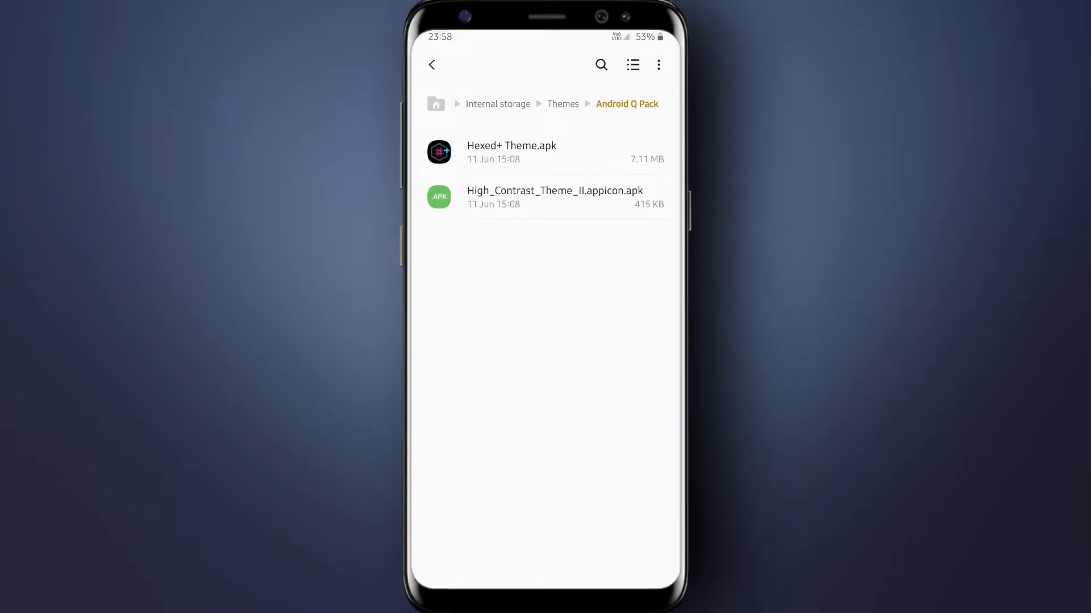
Install gen_signed.apk from ApkEditor as an update to [Hex] Theme for appicon, then go home.
click(498, 103)
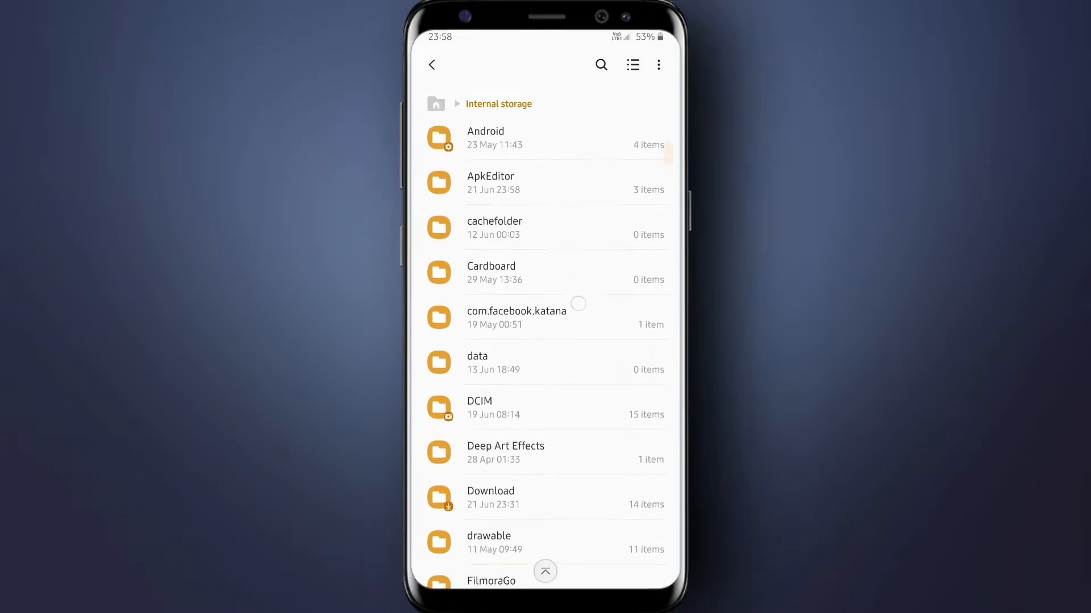
click(491, 182)
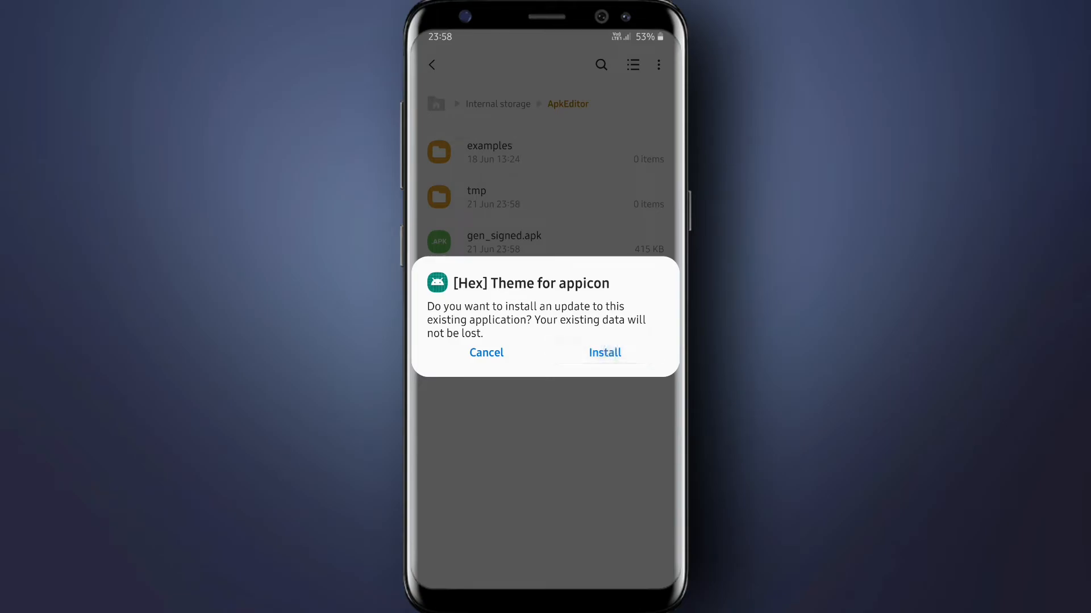
click(603, 352)
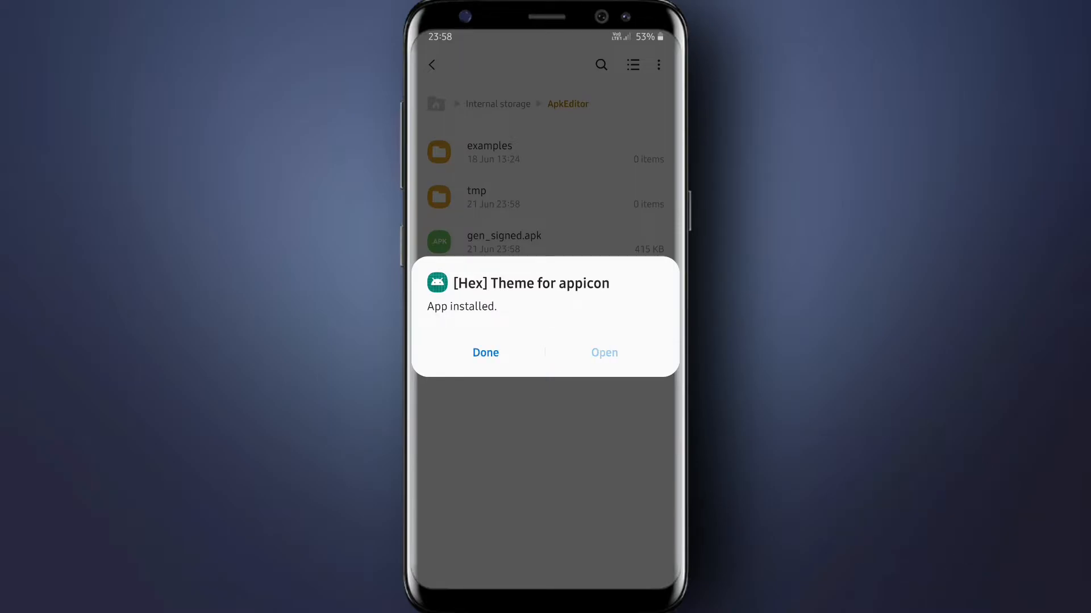
click(486, 352)
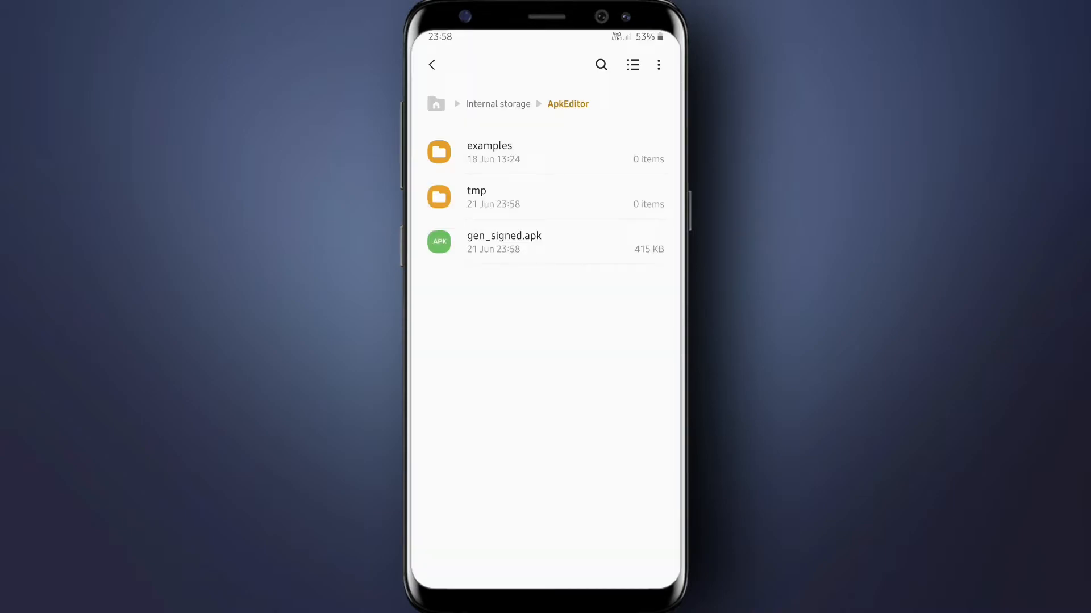
key(Home)
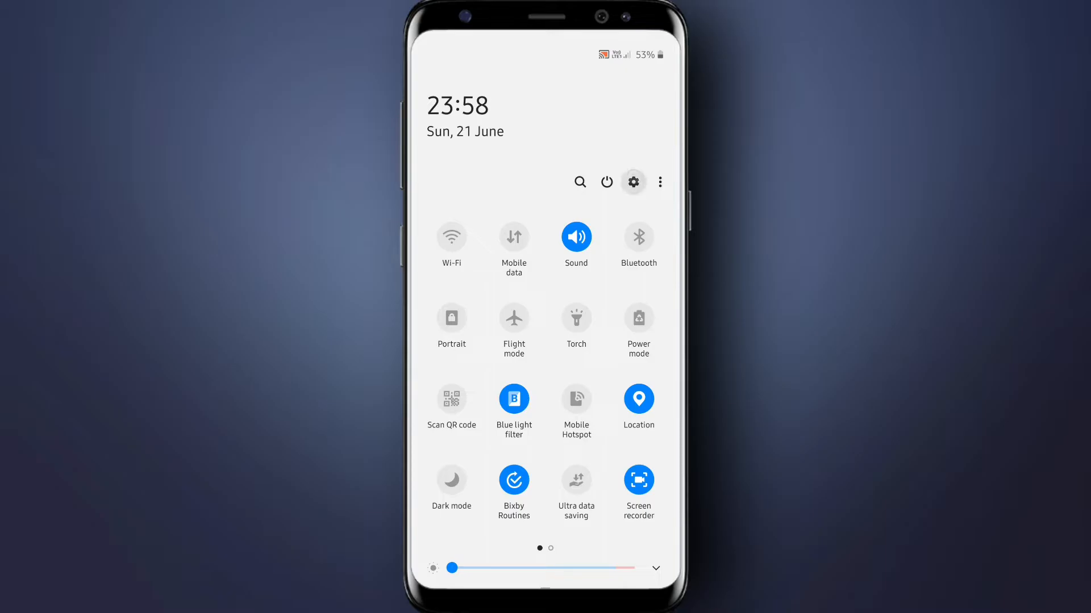
From Settings Themes My stuff, start a trial of the #HEXED+ theme.
click(633, 182)
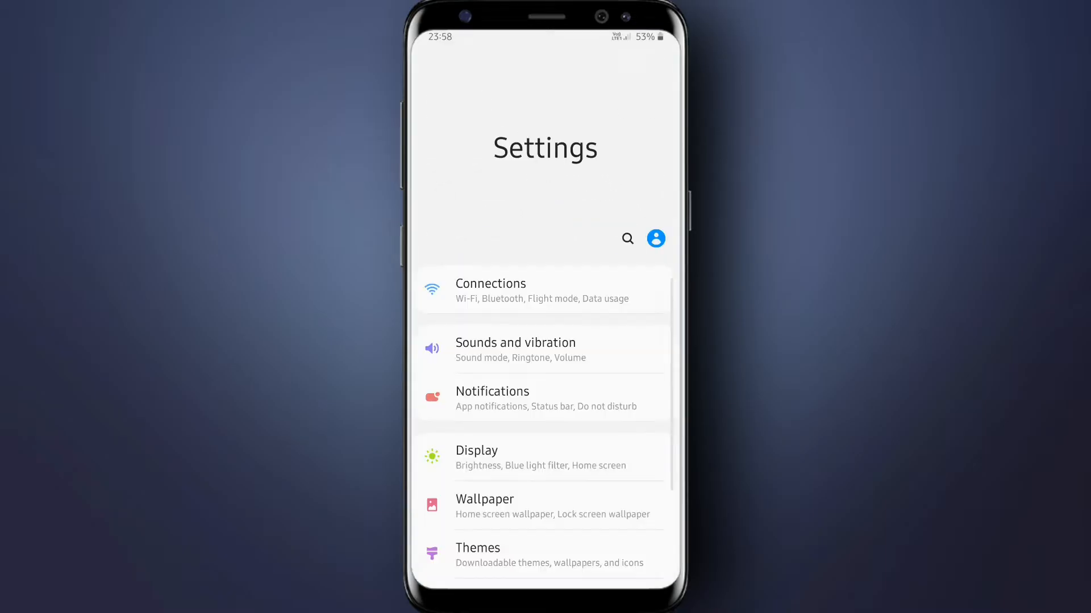
scroll(down, 3)
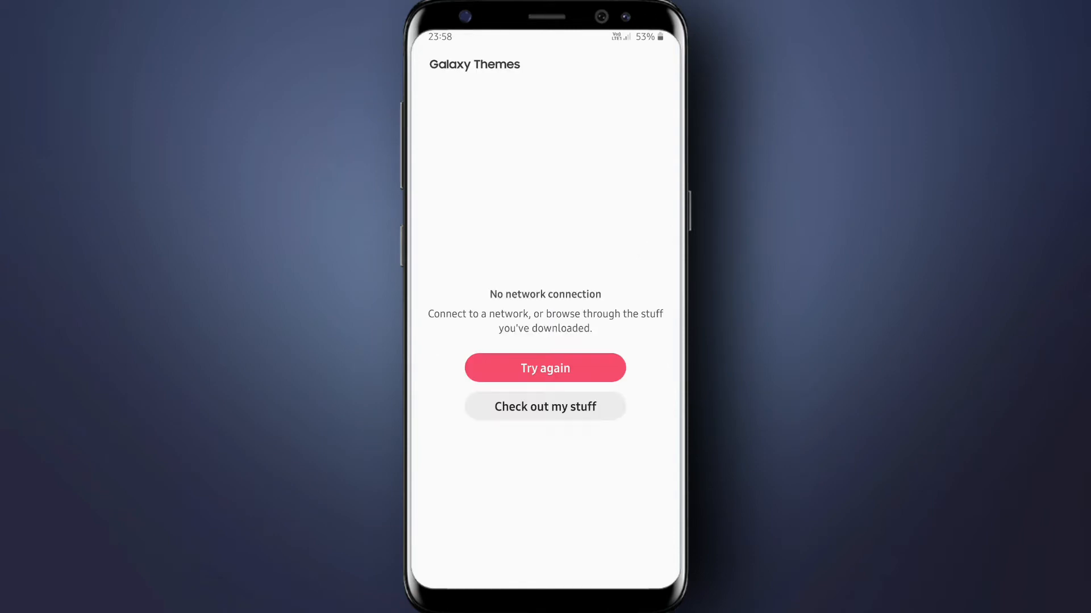
click(544, 406)
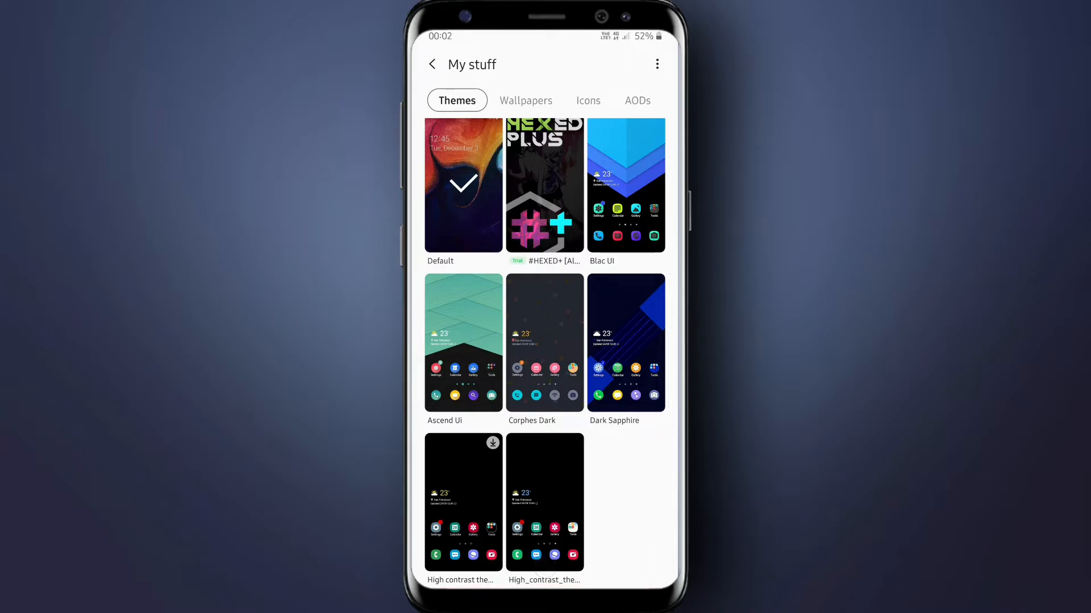
click(544, 184)
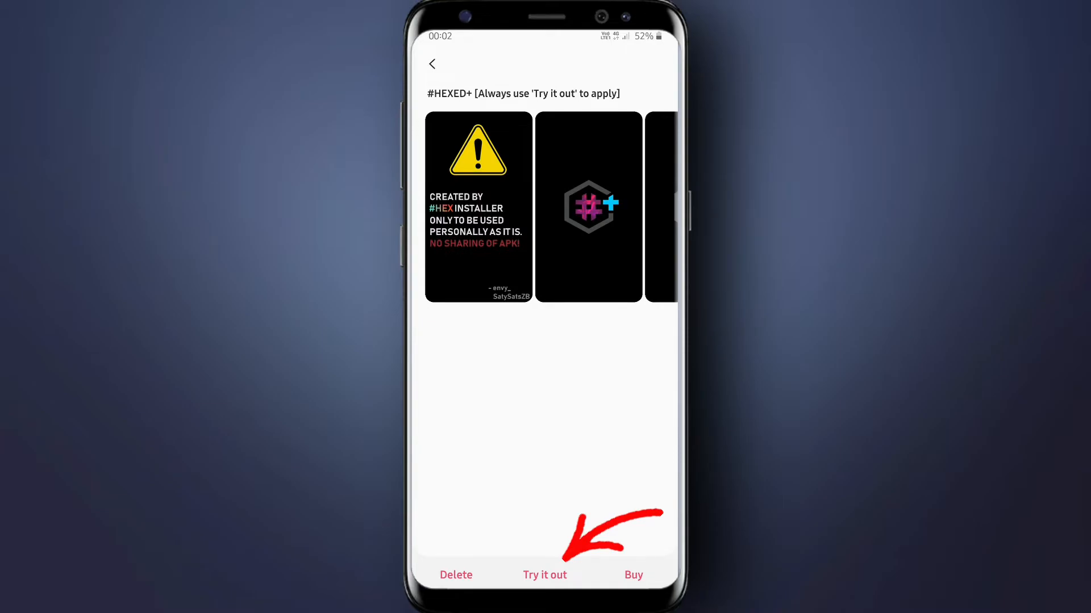
click(544, 575)
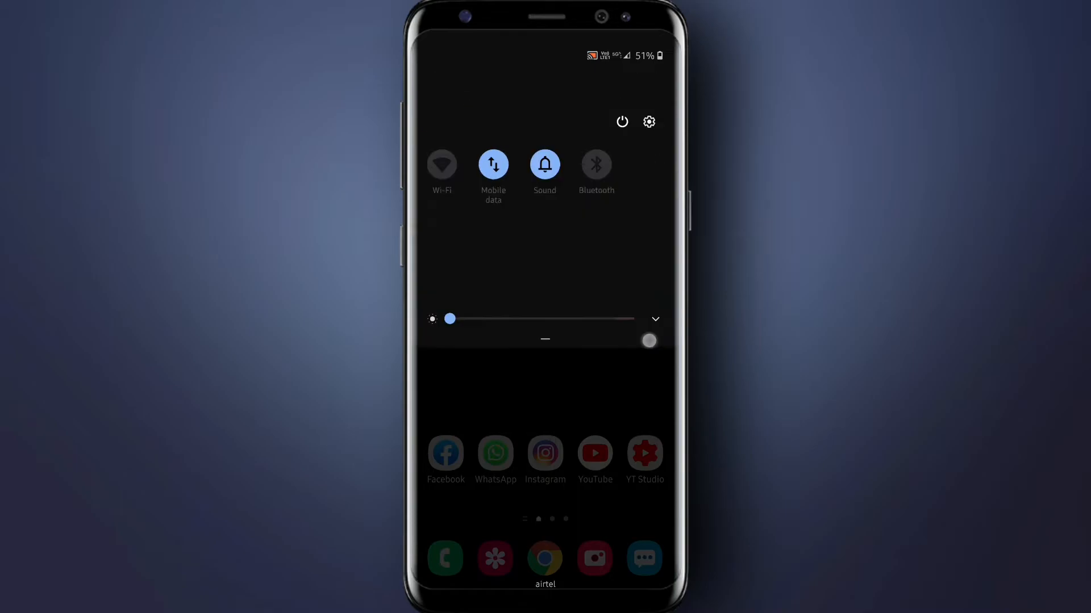
From Galaxy Themes My stuff, apply the High_contrast_theme_II theme to the phone.
click(647, 121)
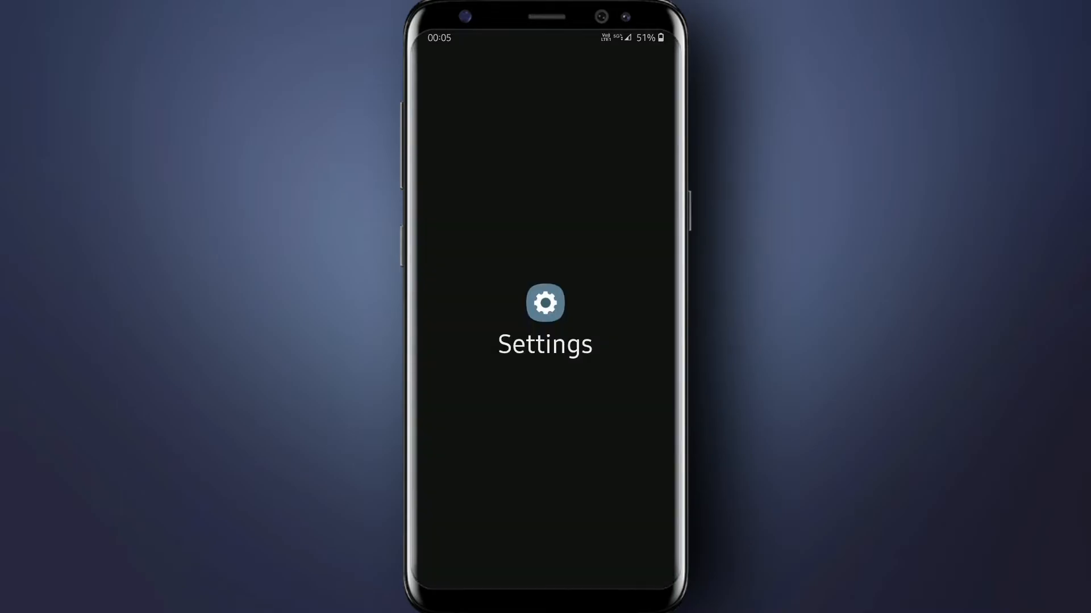
click(544, 302)
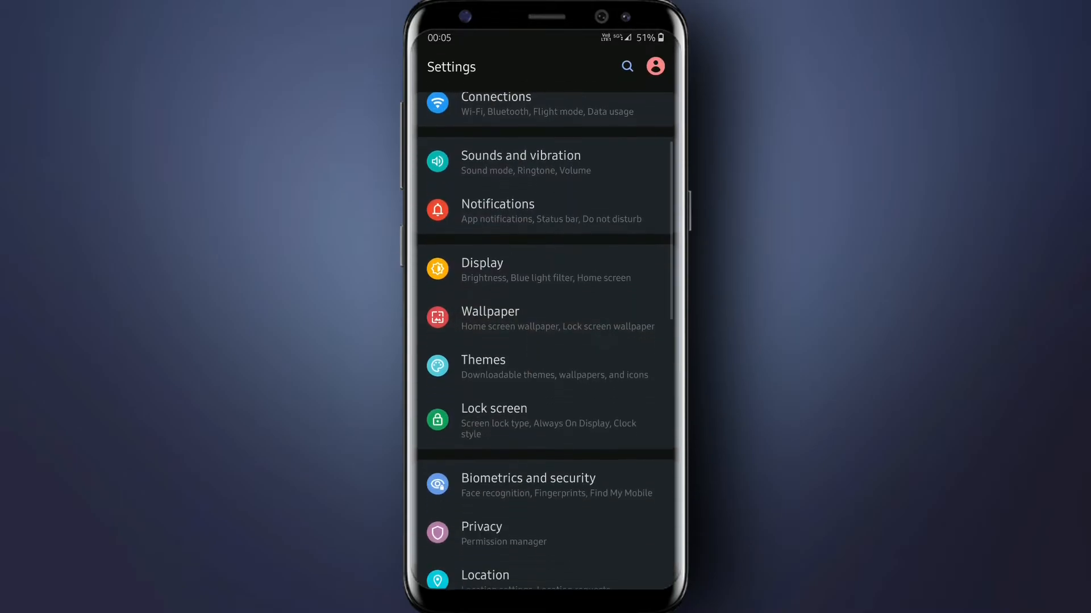
click(483, 360)
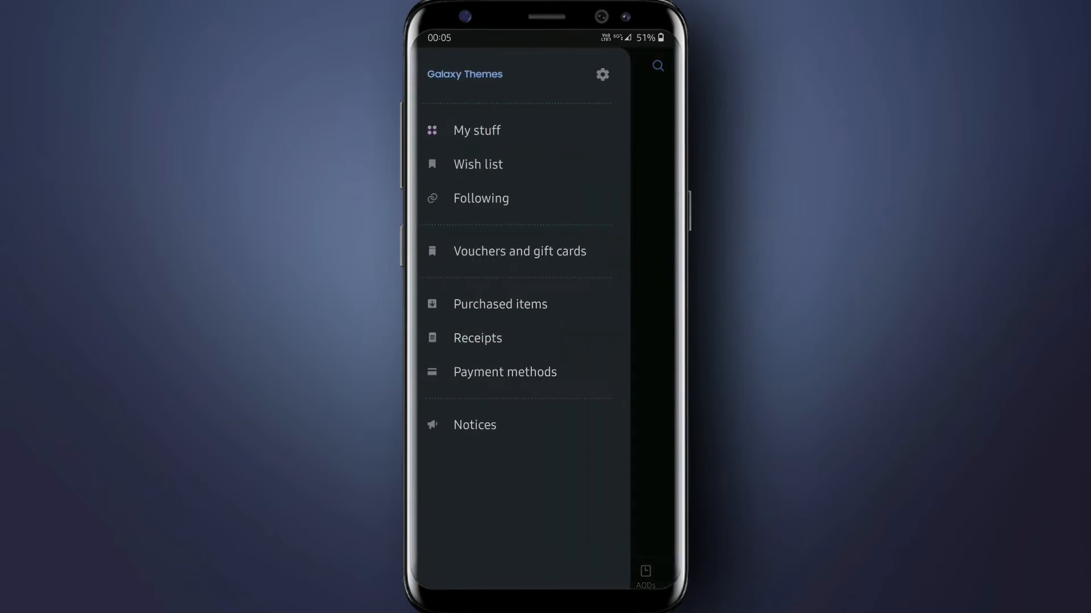
click(476, 130)
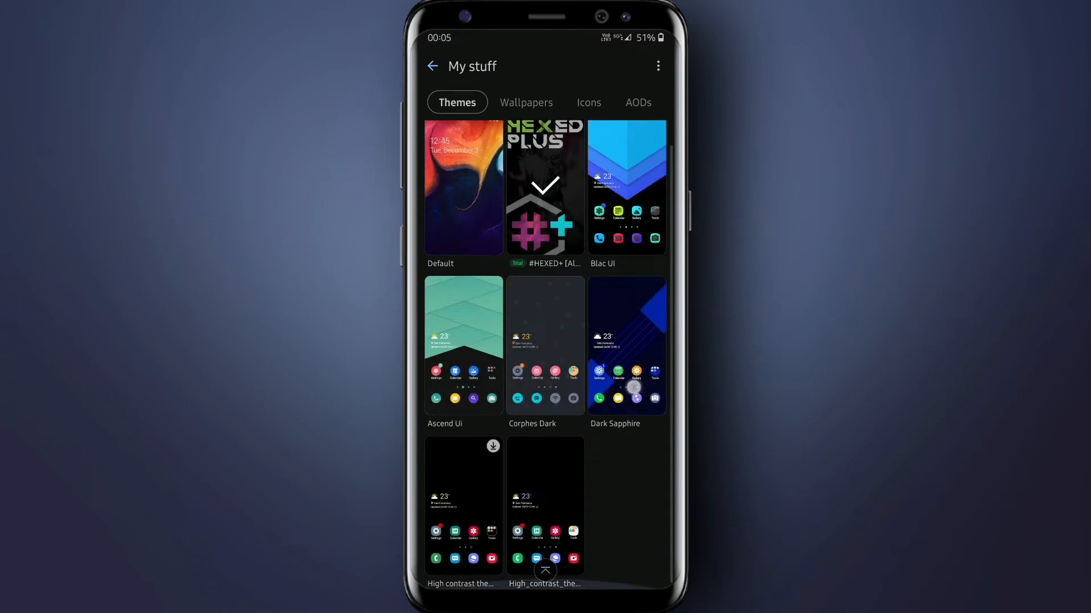
click(544, 346)
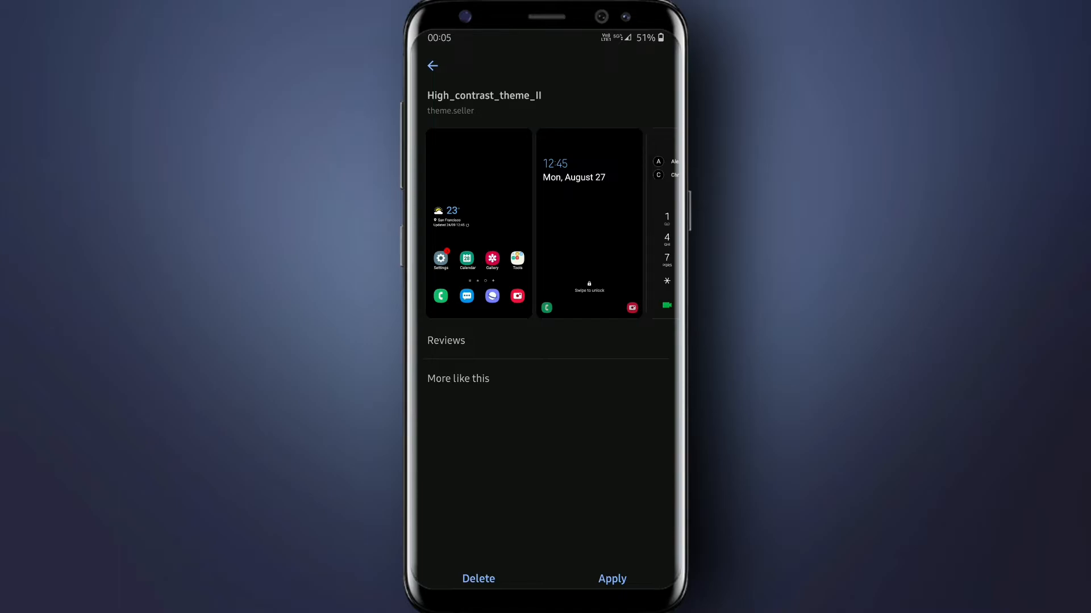
click(612, 578)
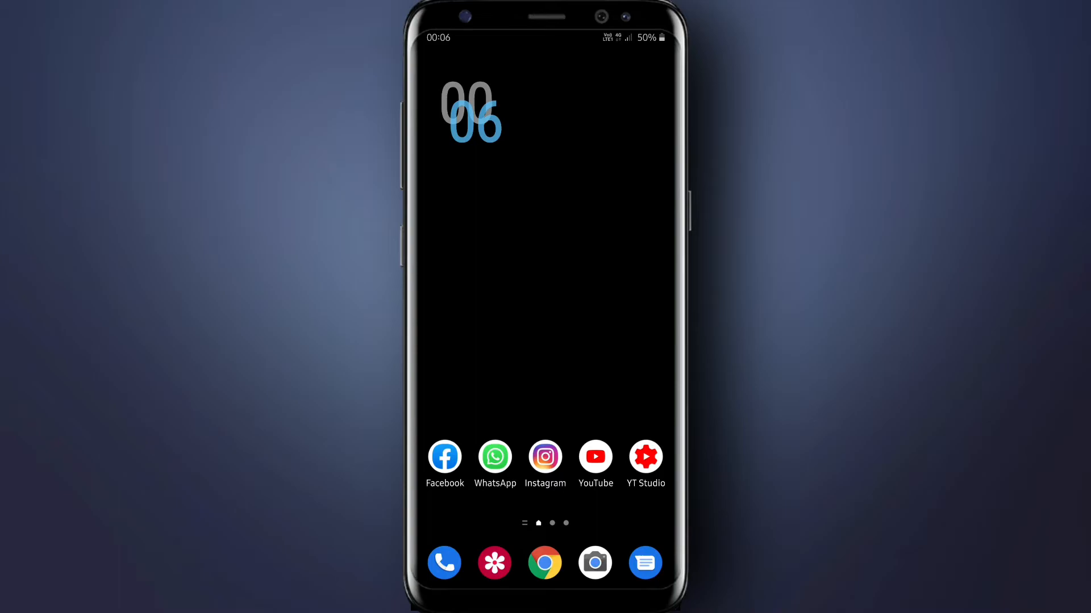
Restart the phone from the power menu so the dark theme takes effect.
key(power)
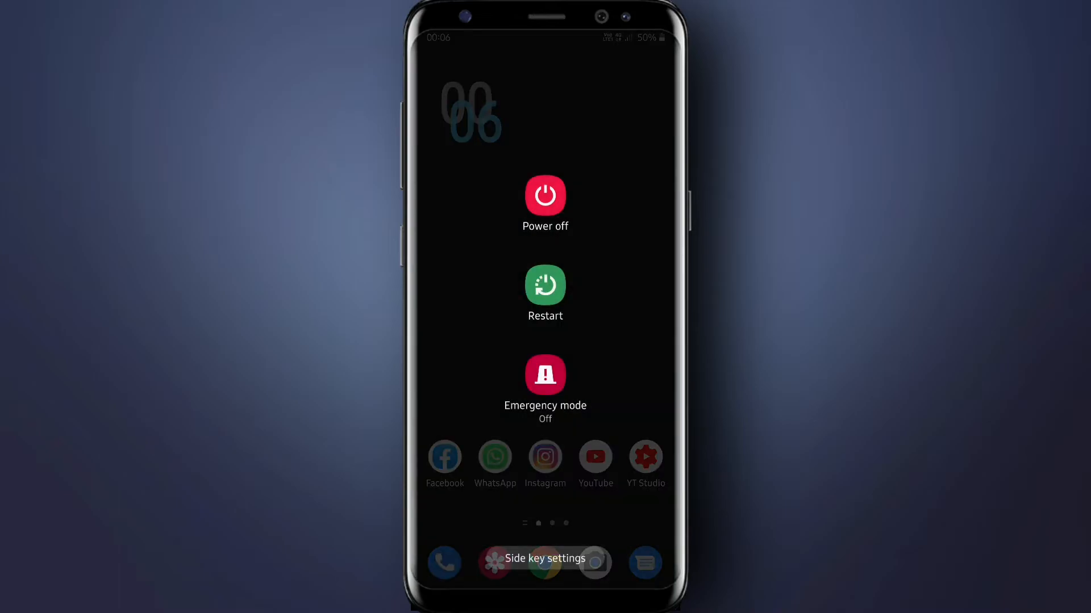
click(544, 287)
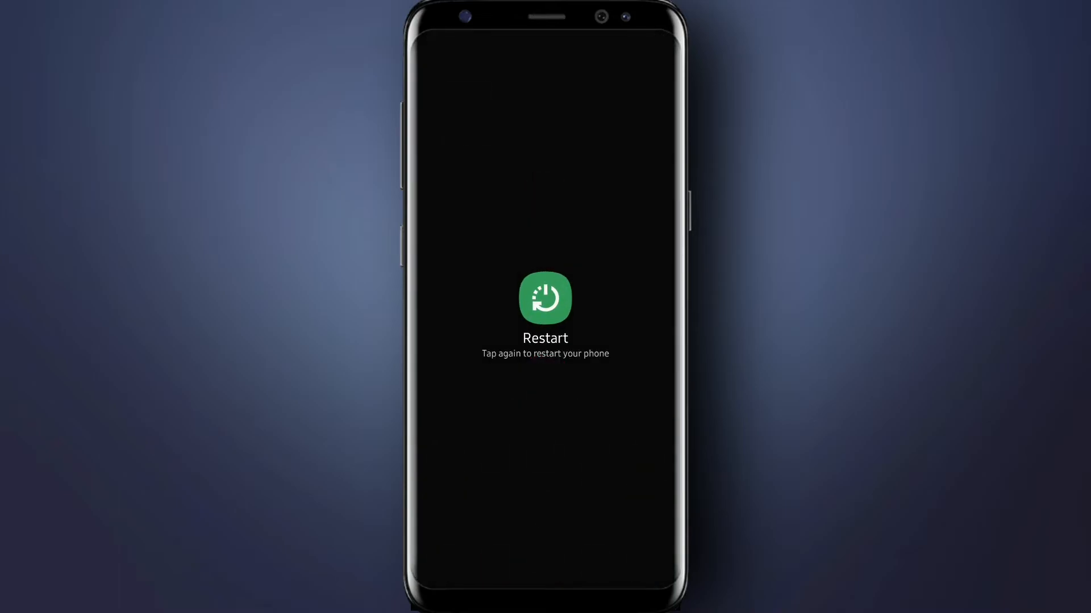
click(544, 299)
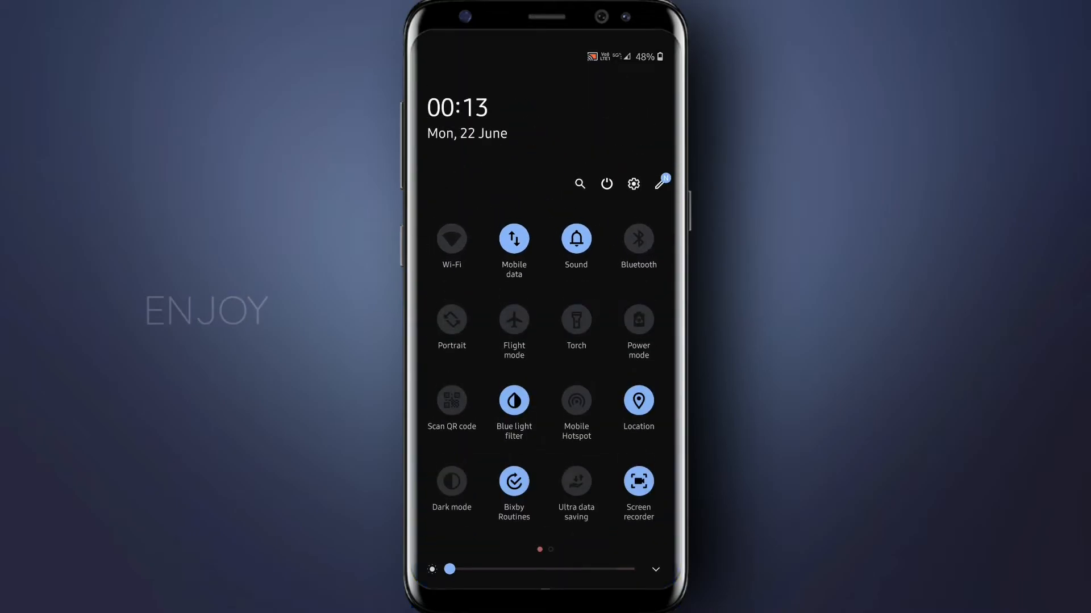
scroll(left, 3)
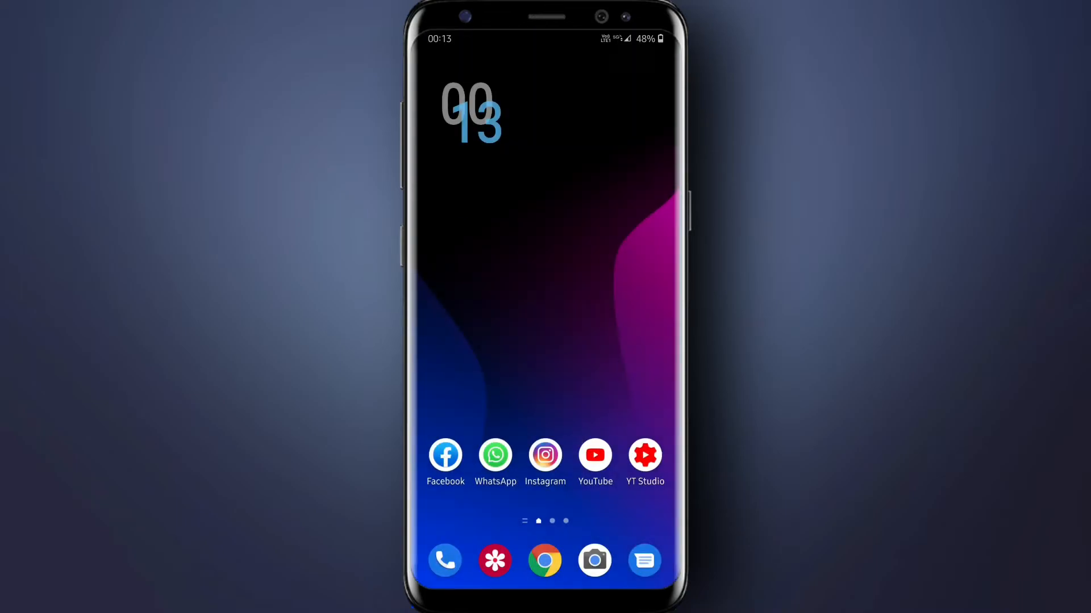
click(444, 560)
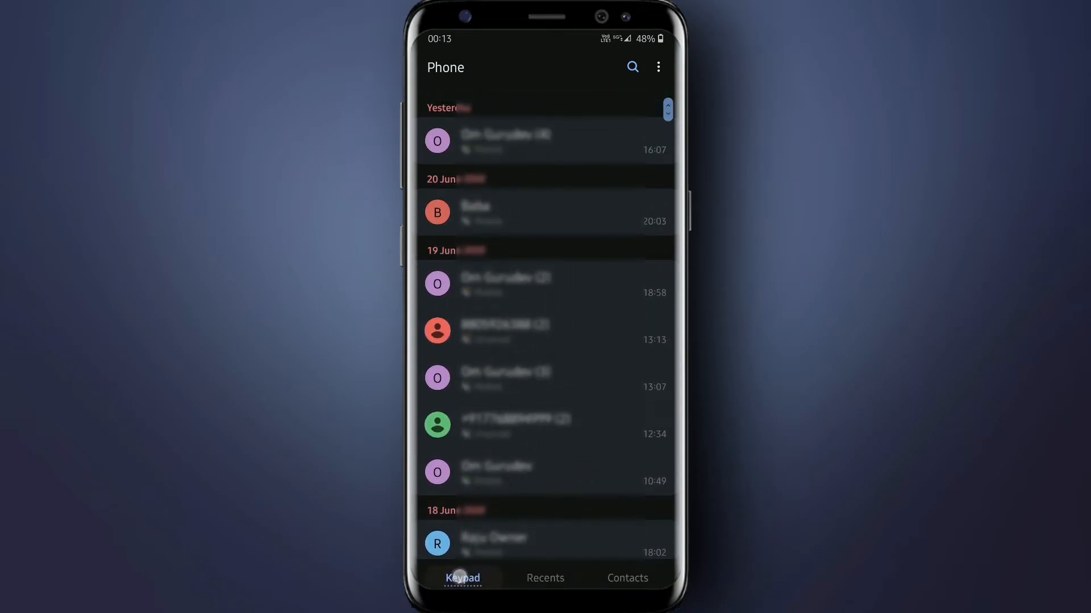
click(463, 577)
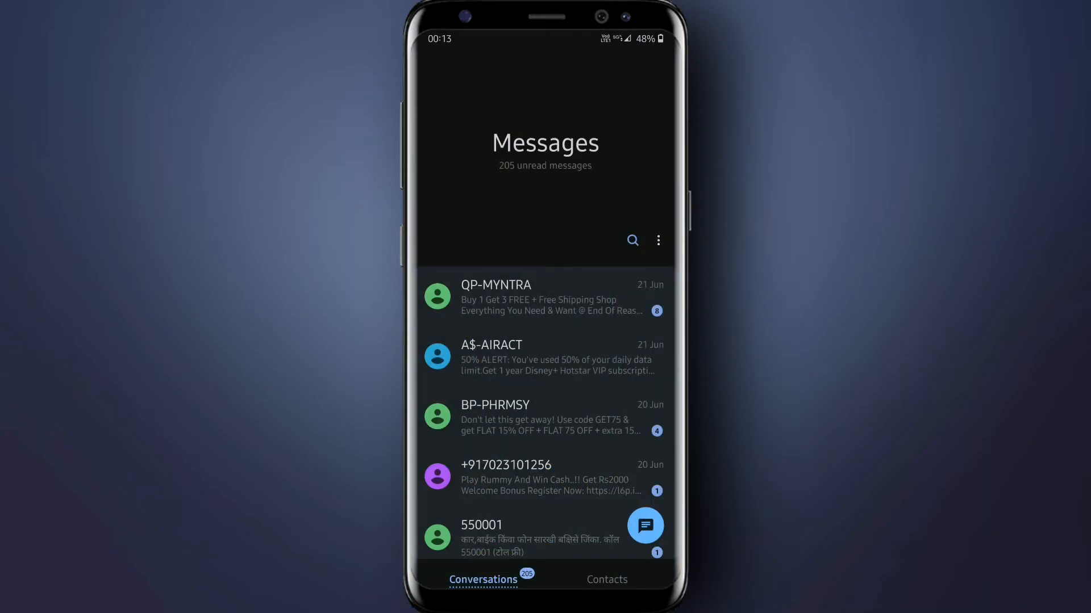
scroll(down, 3)
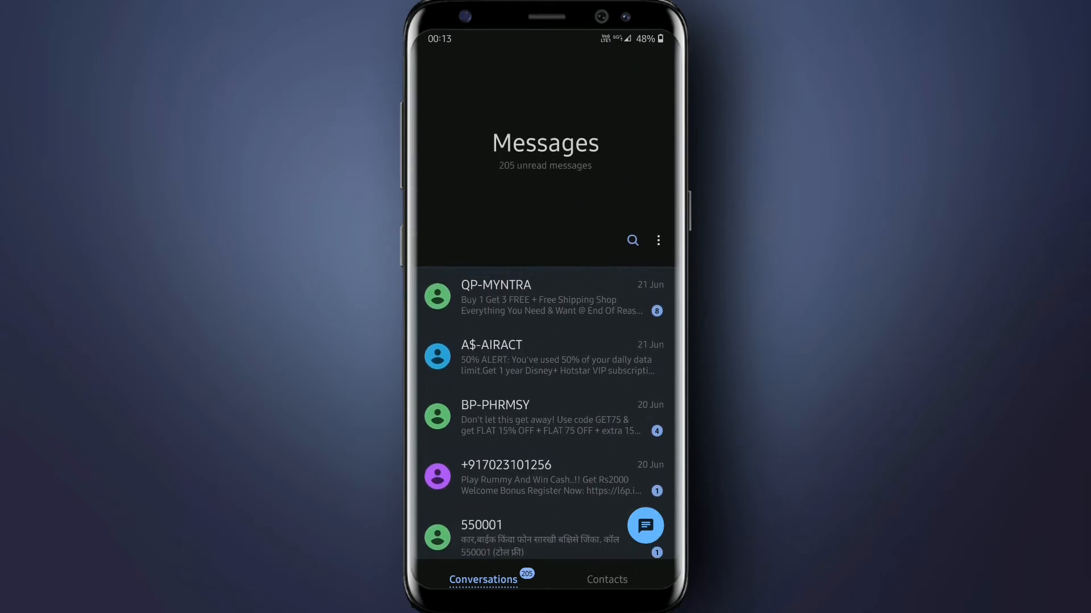
key(Home)
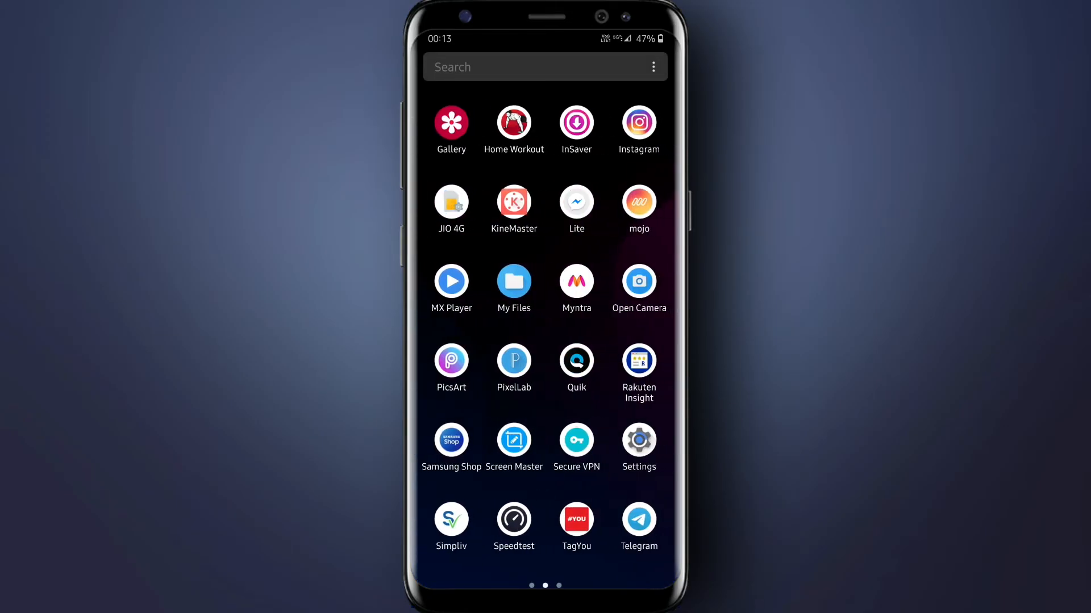
scroll(right, 3)
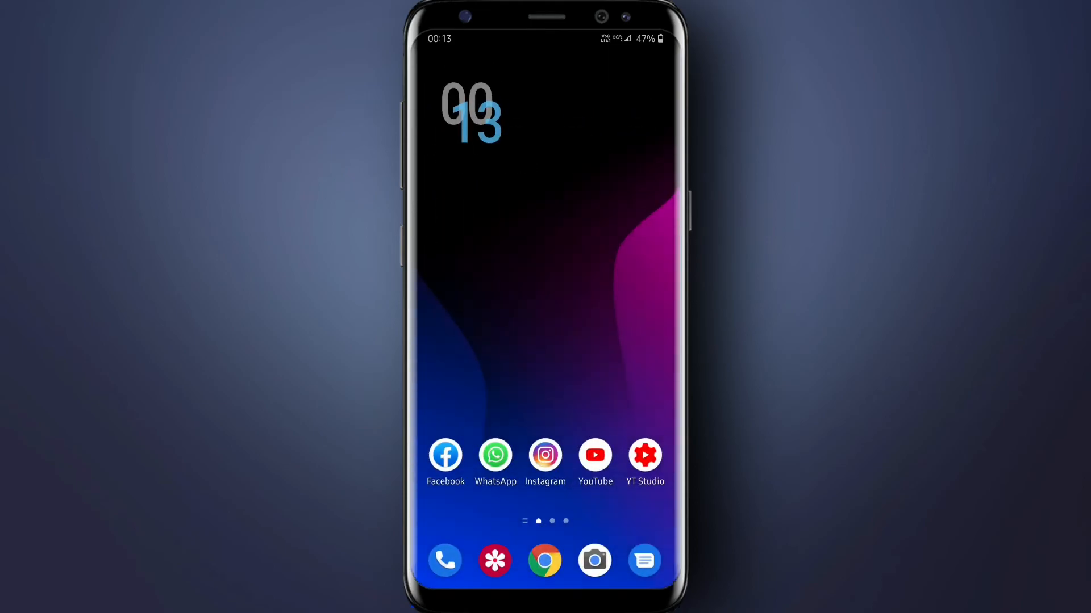
View the Settings list in the dark theme from quick settings, then return home.
scroll(down, 3)
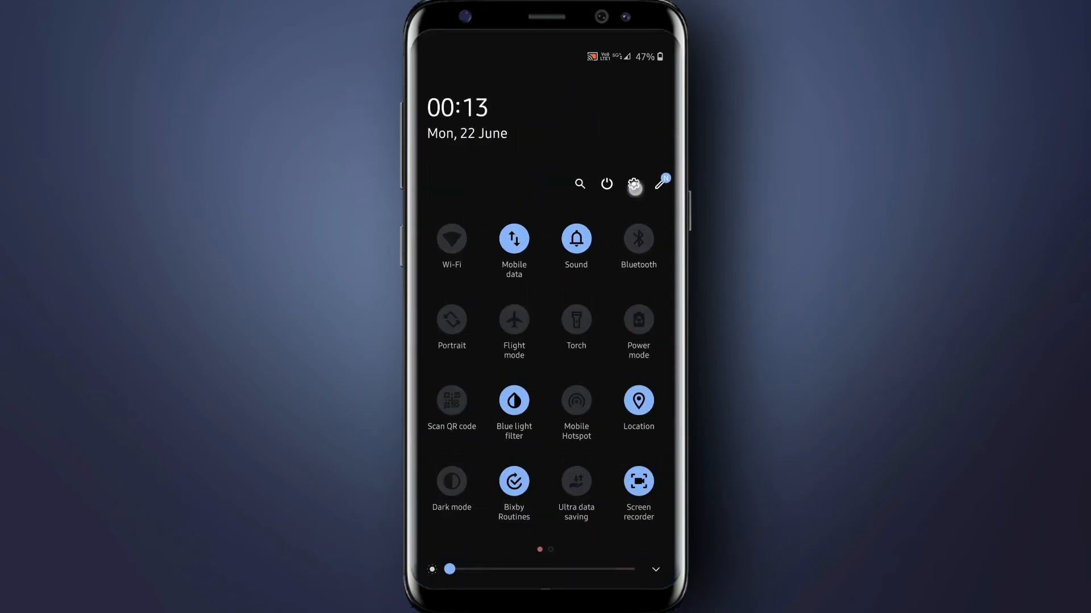
click(634, 184)
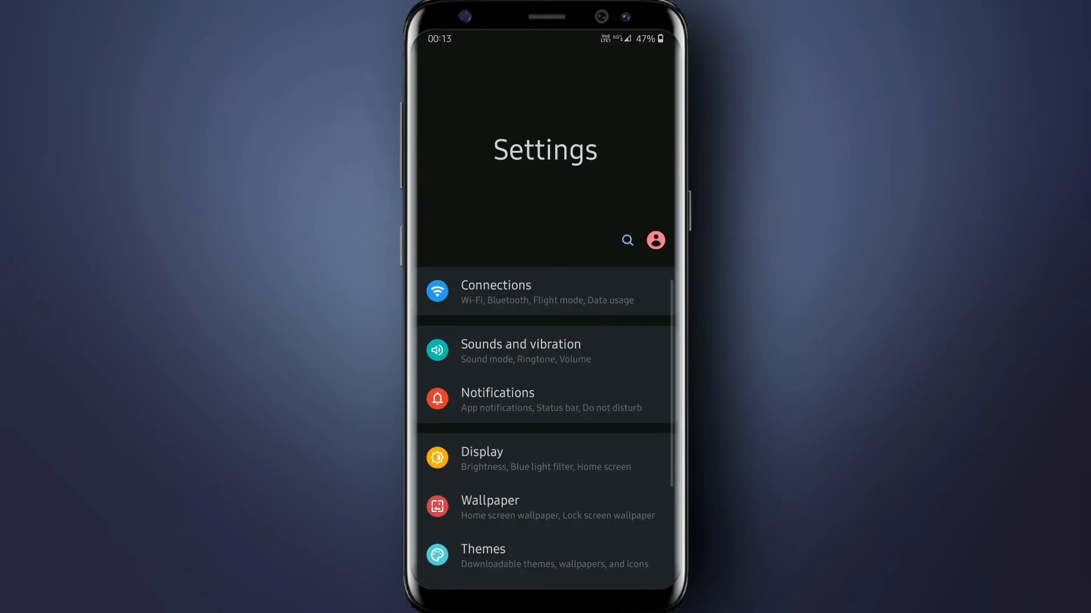
scroll(down, 3)
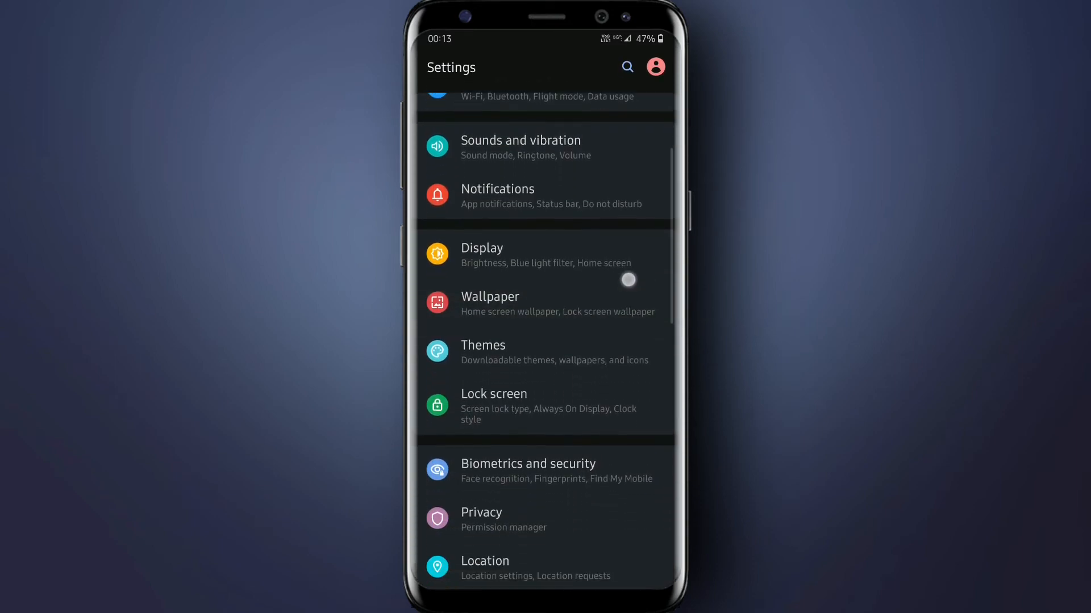
scroll(down, 3)
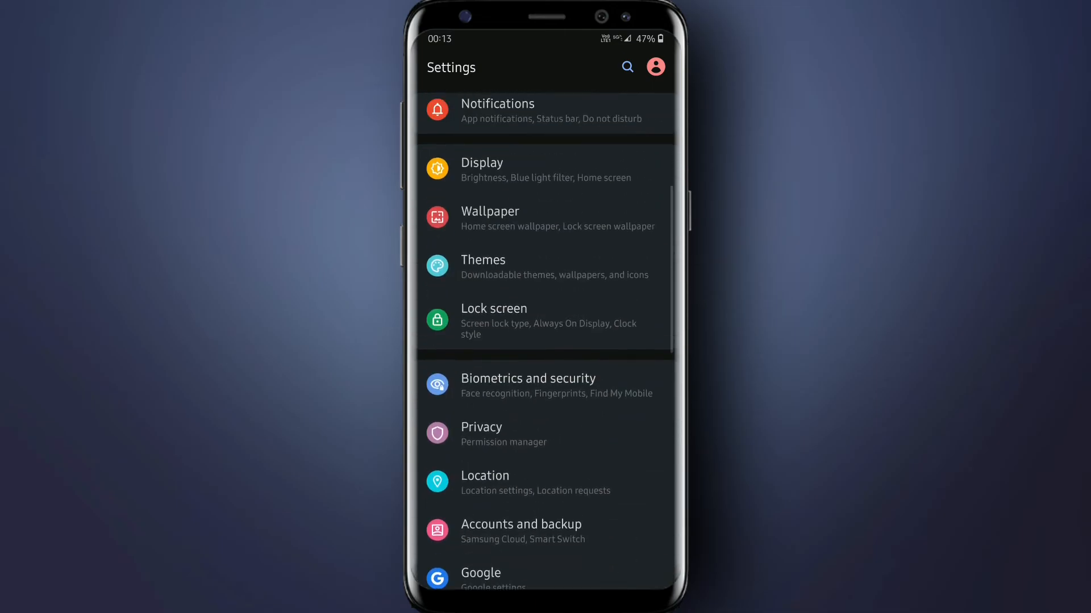
key(home)
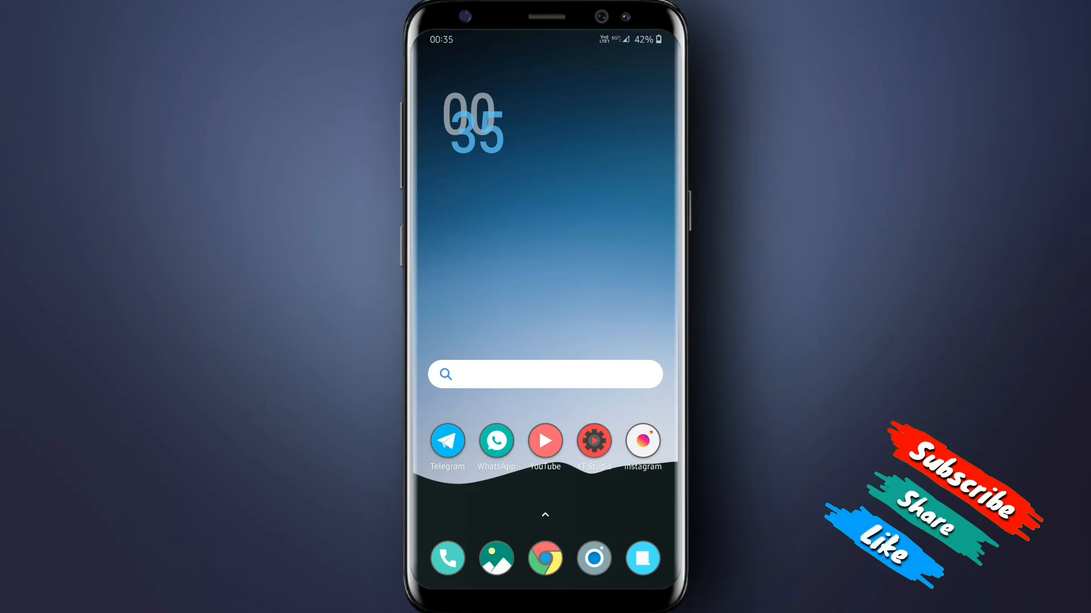
Open the POCO Launcher app drawer and scroll through the dark-backed app list.
click(544, 516)
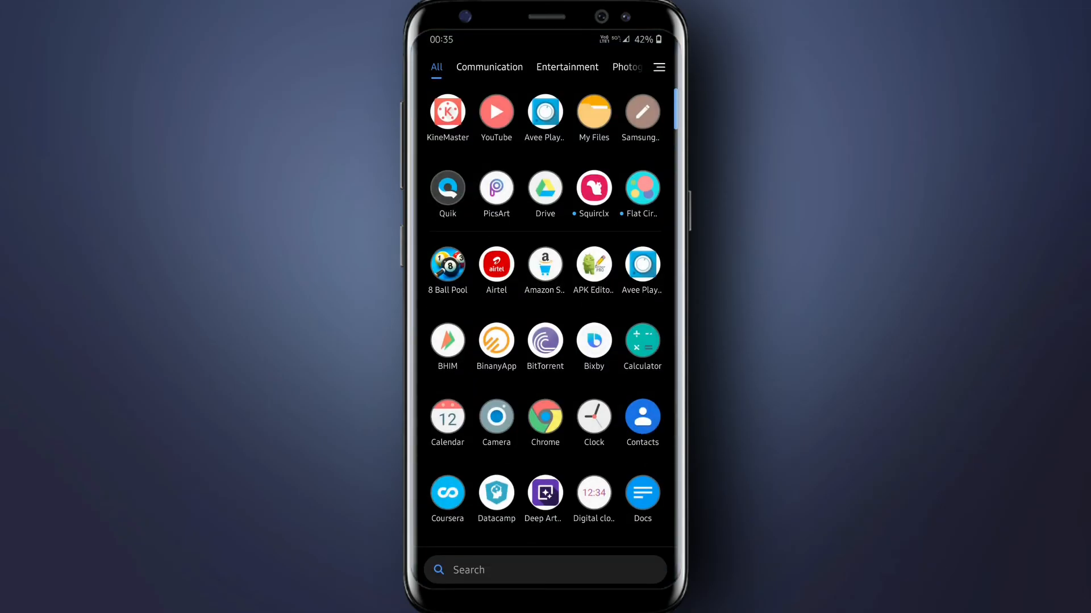
scroll(down, 3)
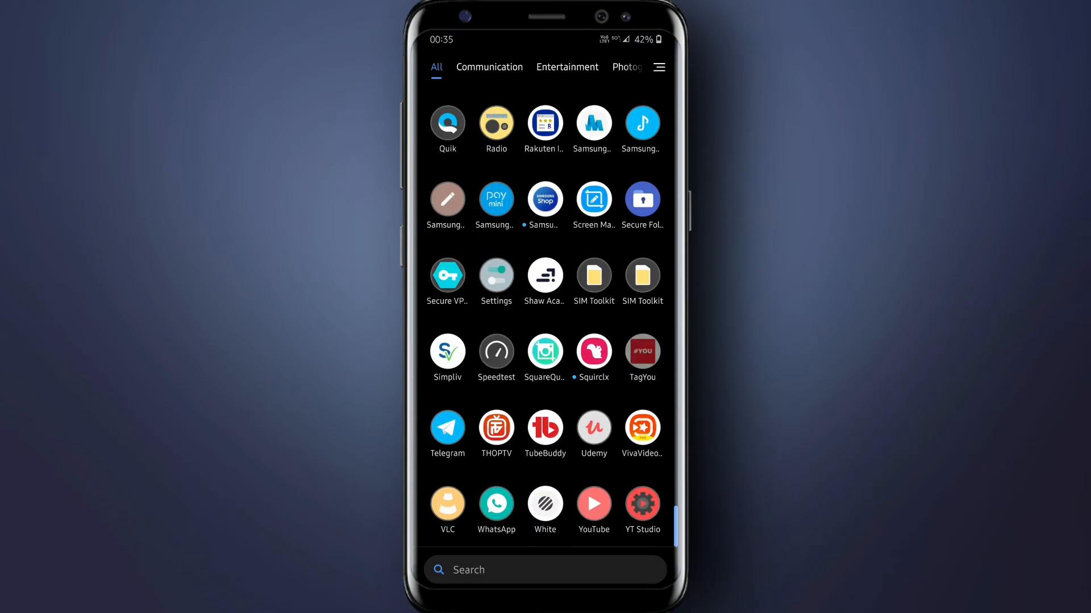